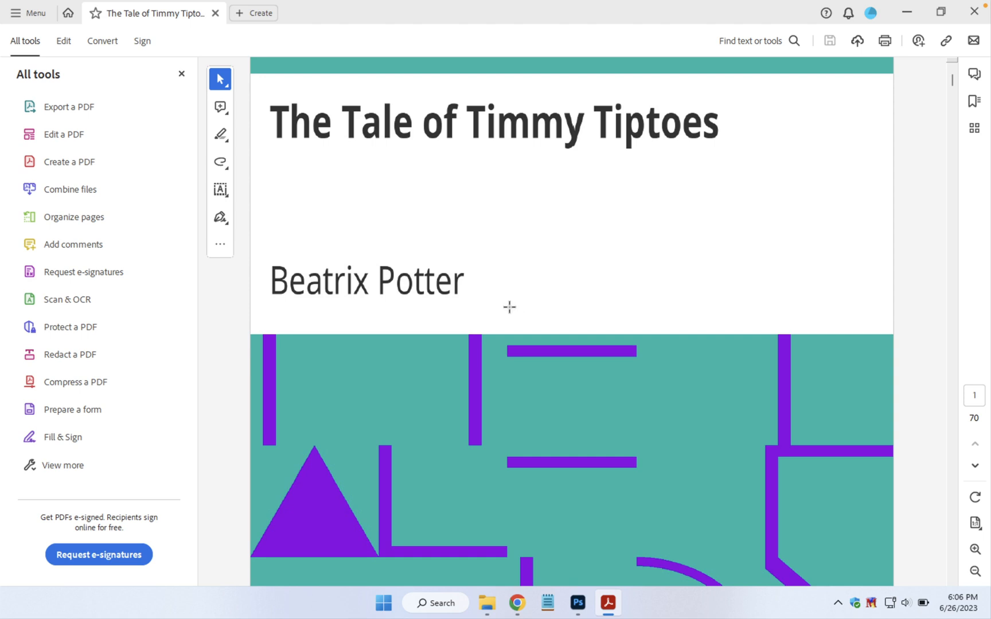
pyautogui.moveTo(24, 44)
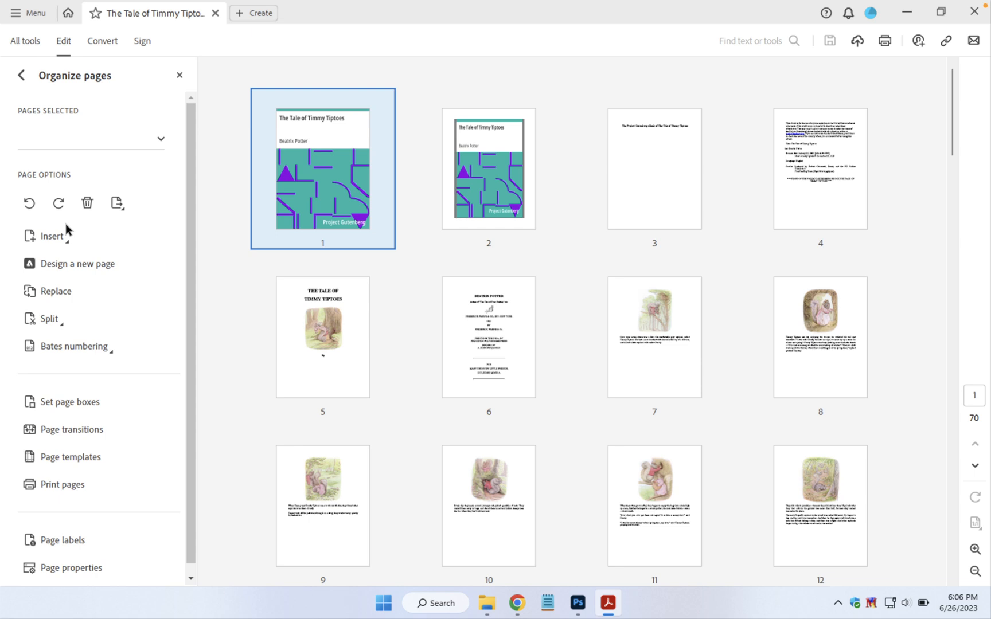
pyautogui.moveTo(92, 219)
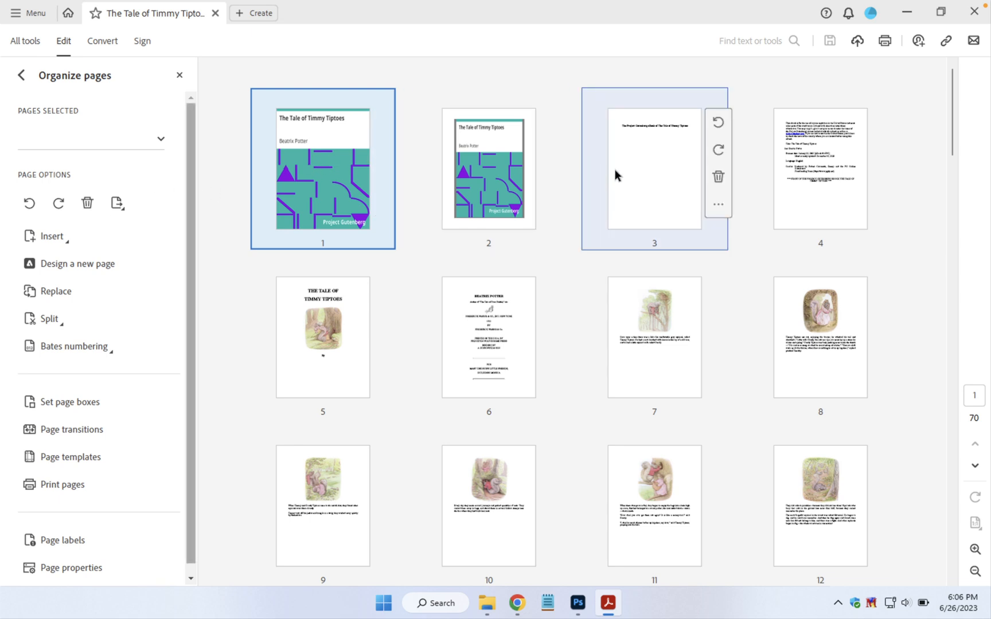
pyautogui.moveTo(559, 159)
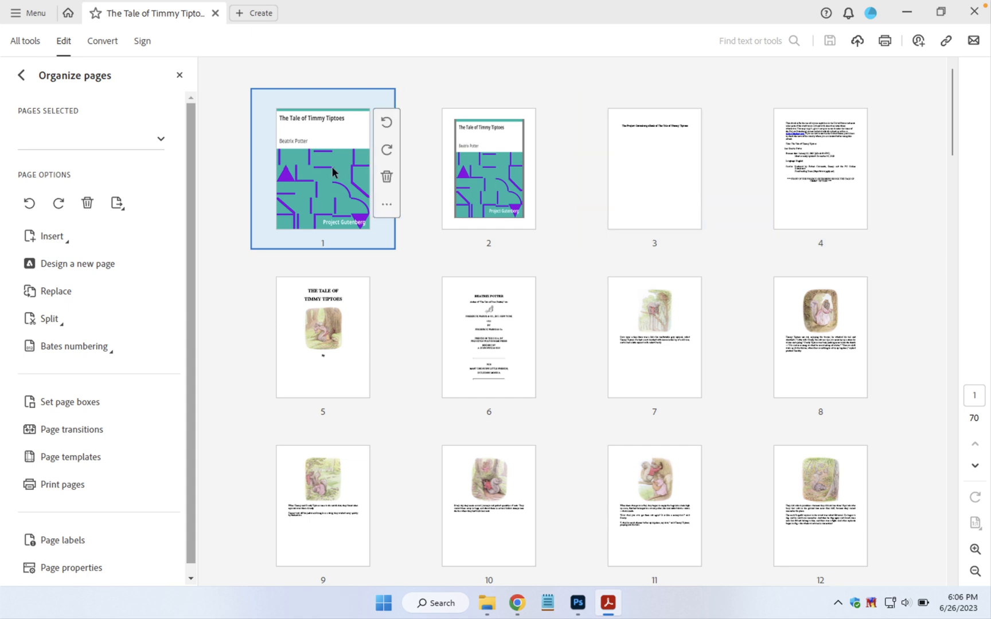
pyautogui.moveTo(317, 181)
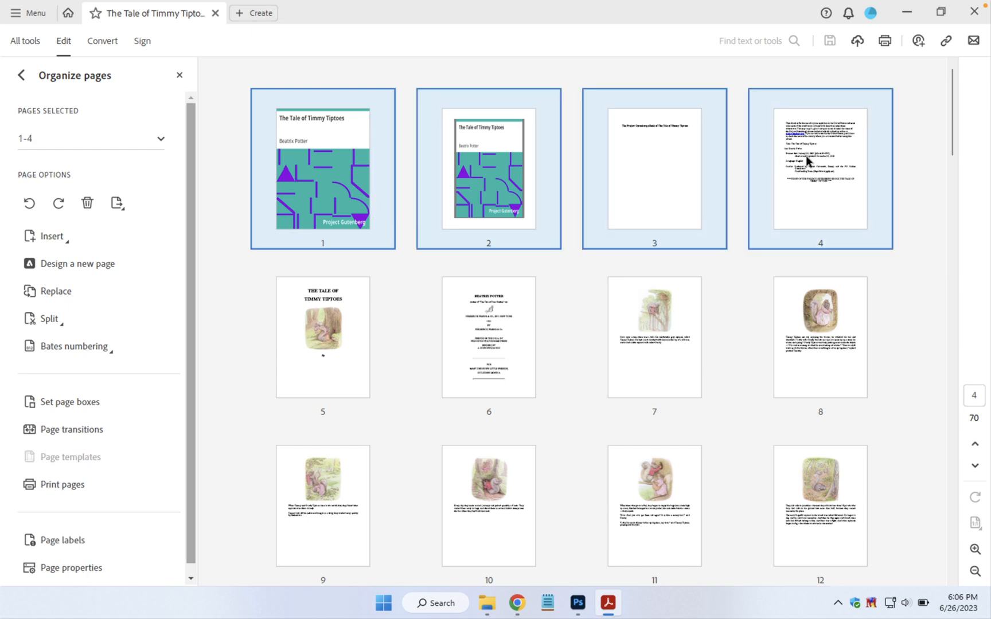
pyautogui.moveTo(466, 119)
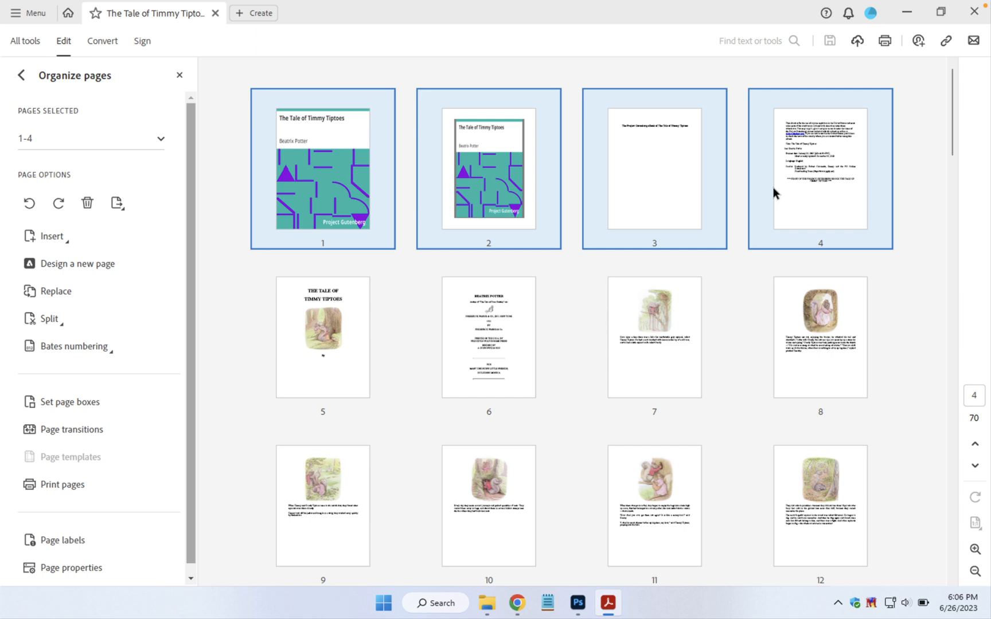
# Step: Select the page 1–4 thumbnails (cover, blank and front matter) as one range
pyautogui.click(488, 336)
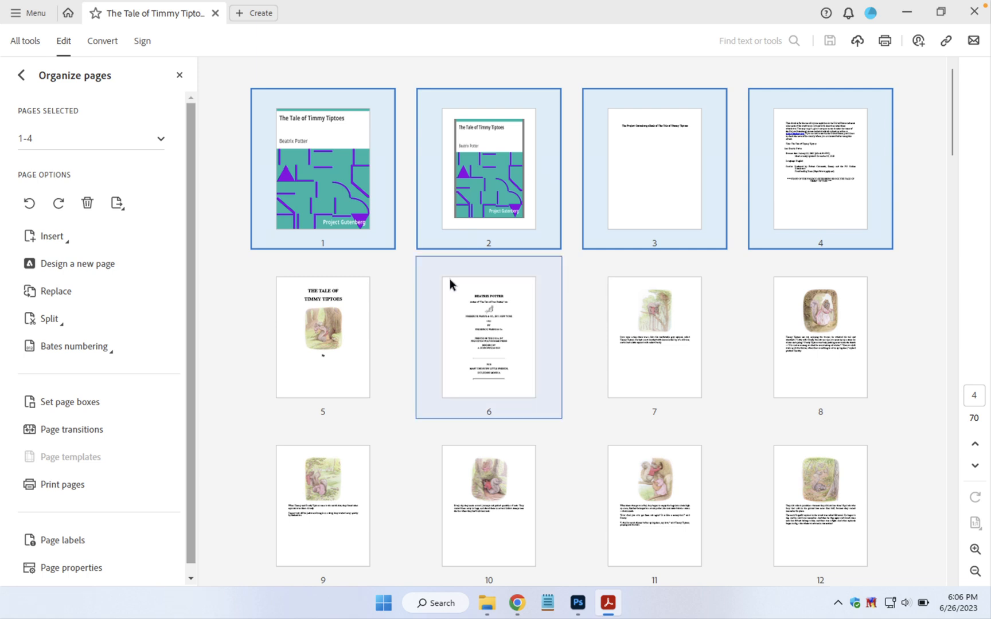
pyautogui.moveTo(455, 330)
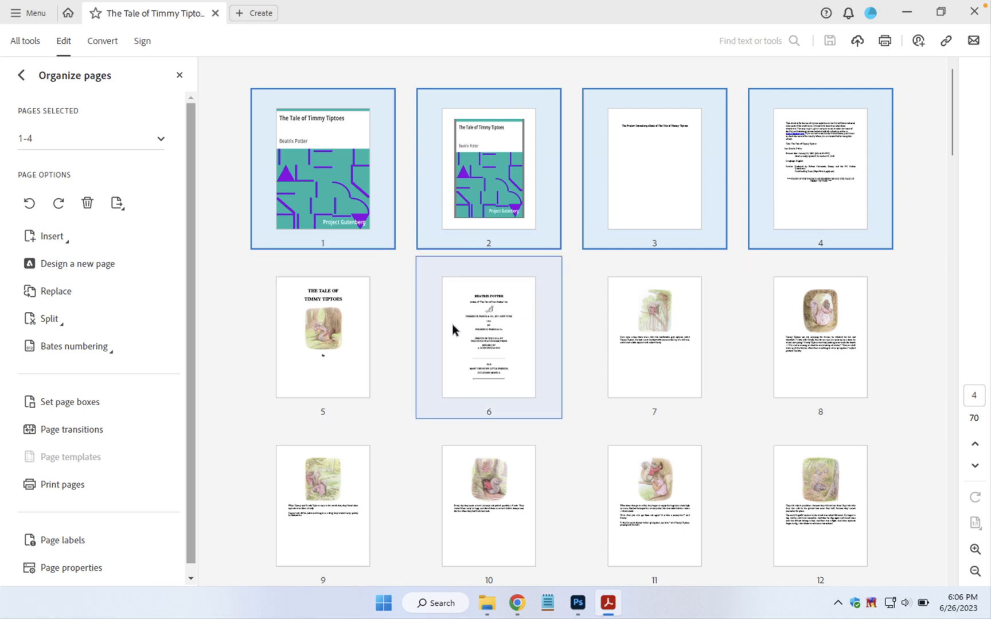
pyautogui.moveTo(469, 348)
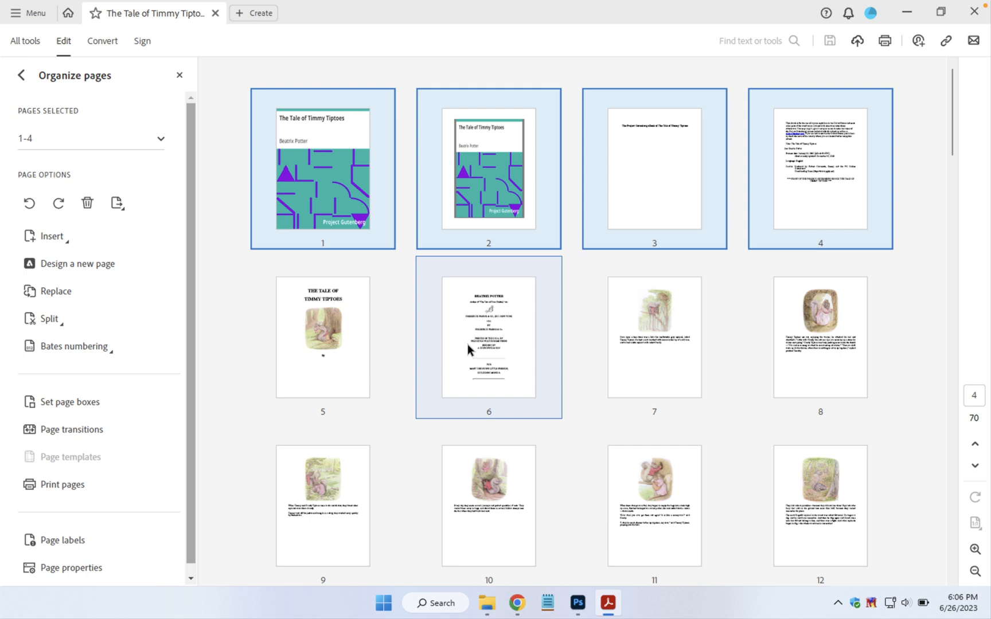
pyautogui.moveTo(453, 343)
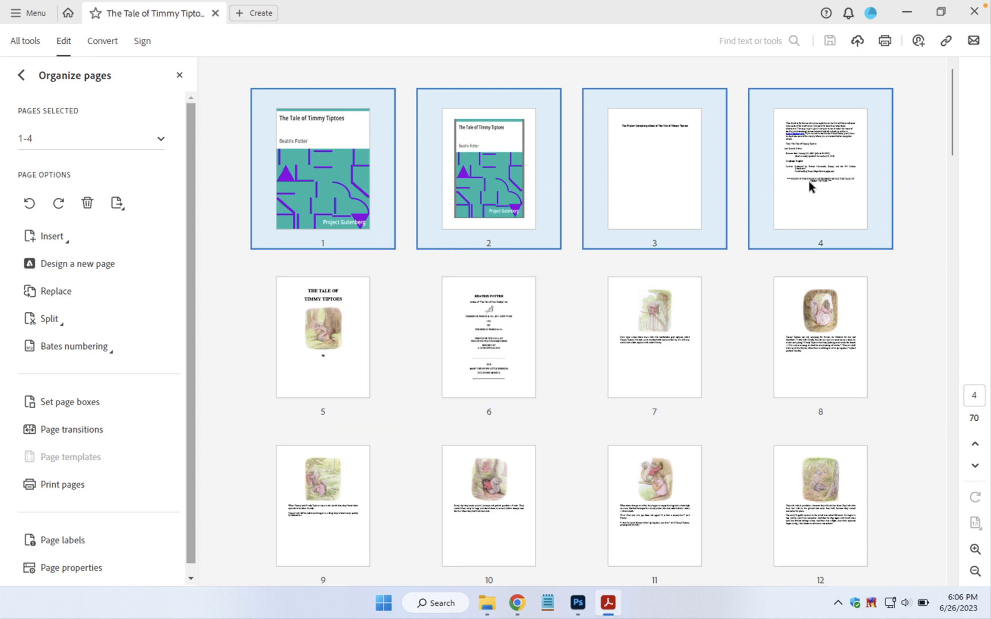
# Step: Add the page 6 publisher thumbnail to the selection, making five pages
pyautogui.click(488, 336)
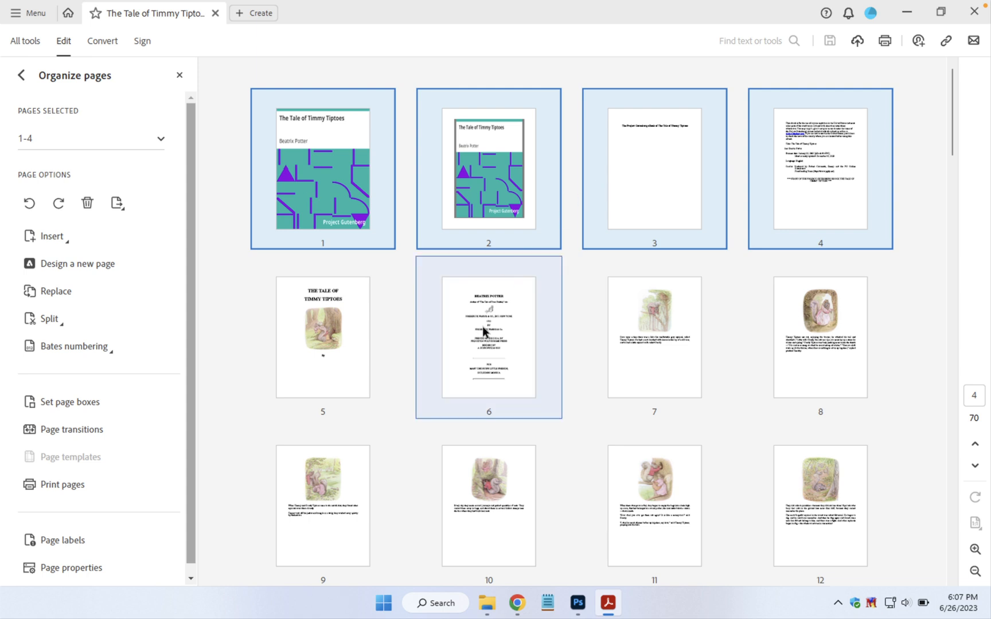
pyautogui.click(488, 336)
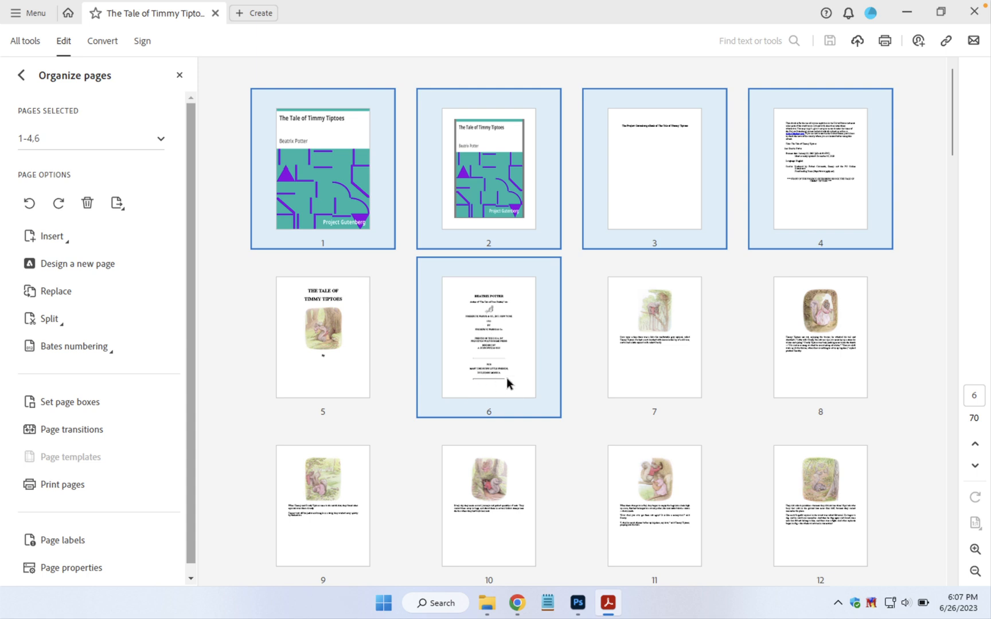
pyautogui.moveTo(489, 196)
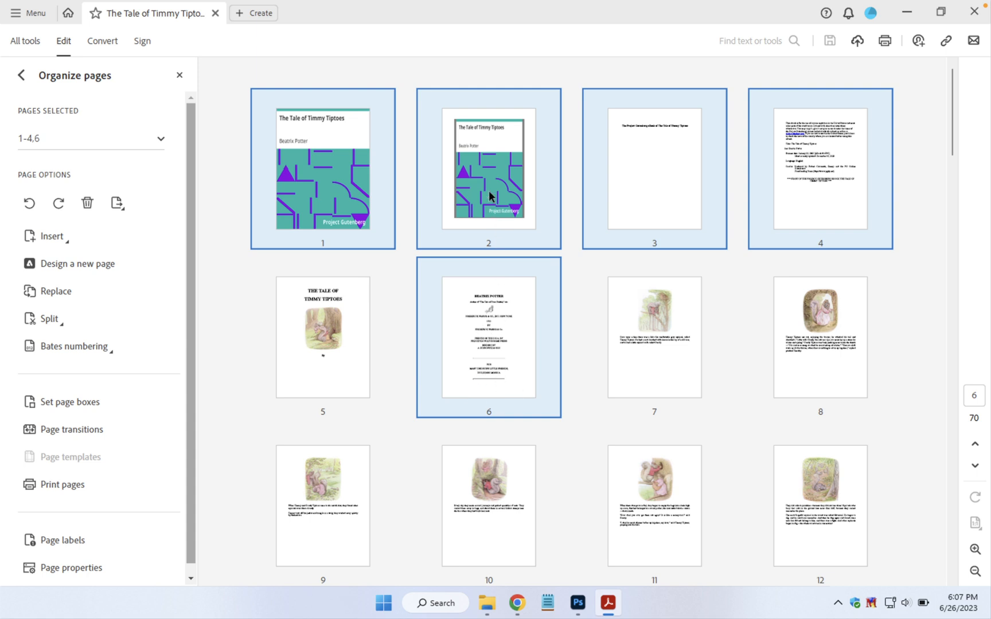
# Step: Delete the five selected pages and confirm, leaving 65 pages
pyautogui.rightClick(488, 196)
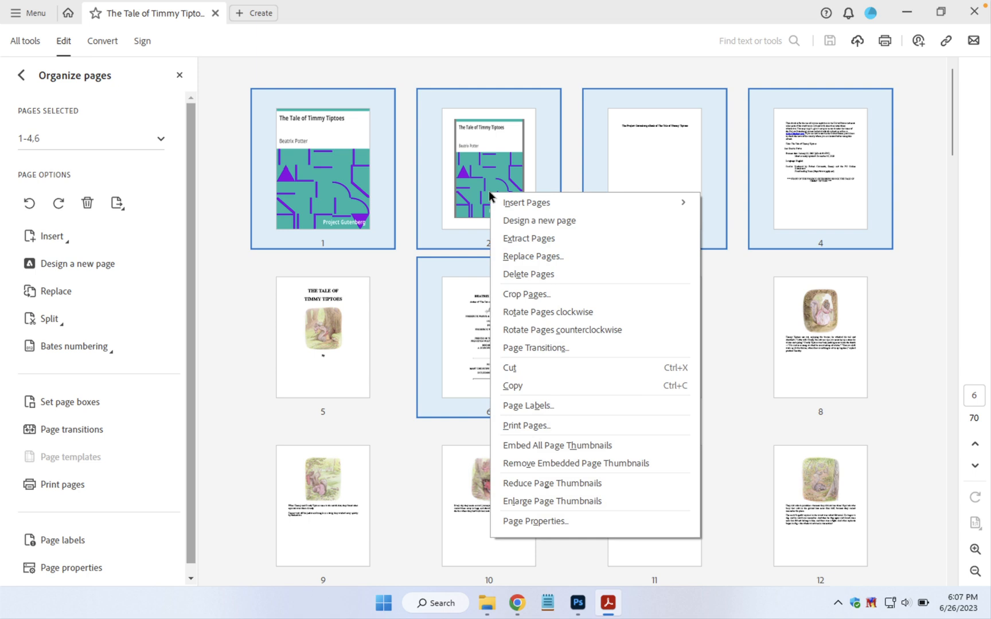
pyautogui.moveTo(491, 219)
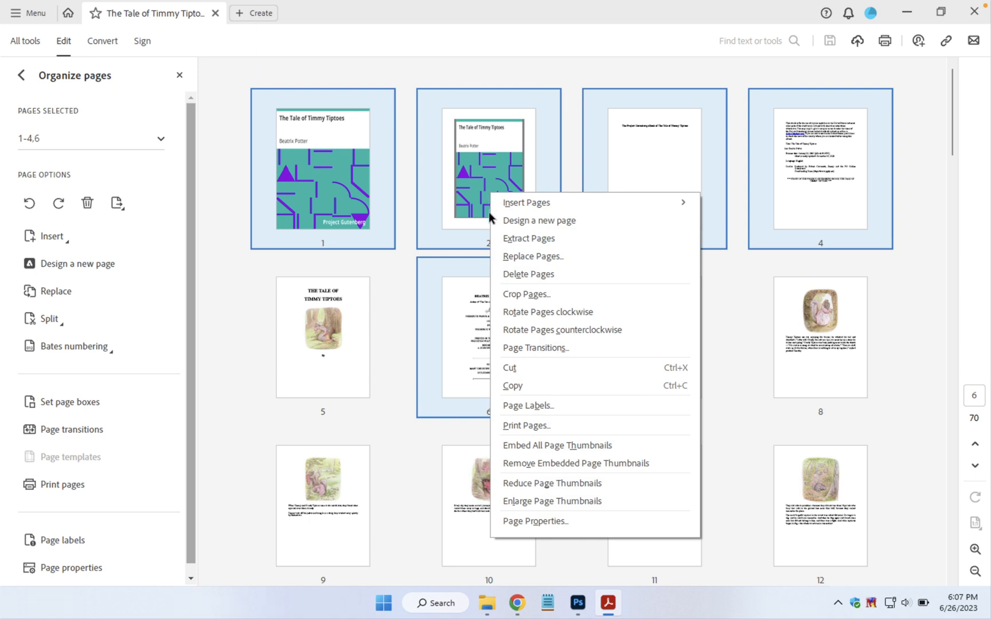
pyautogui.moveTo(518, 278)
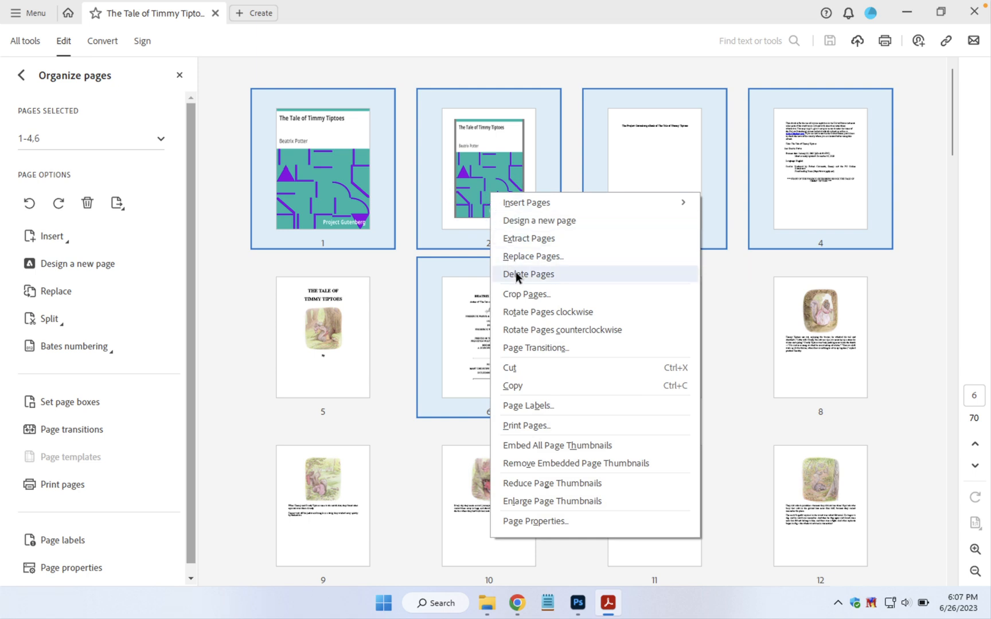
pyautogui.click(527, 273)
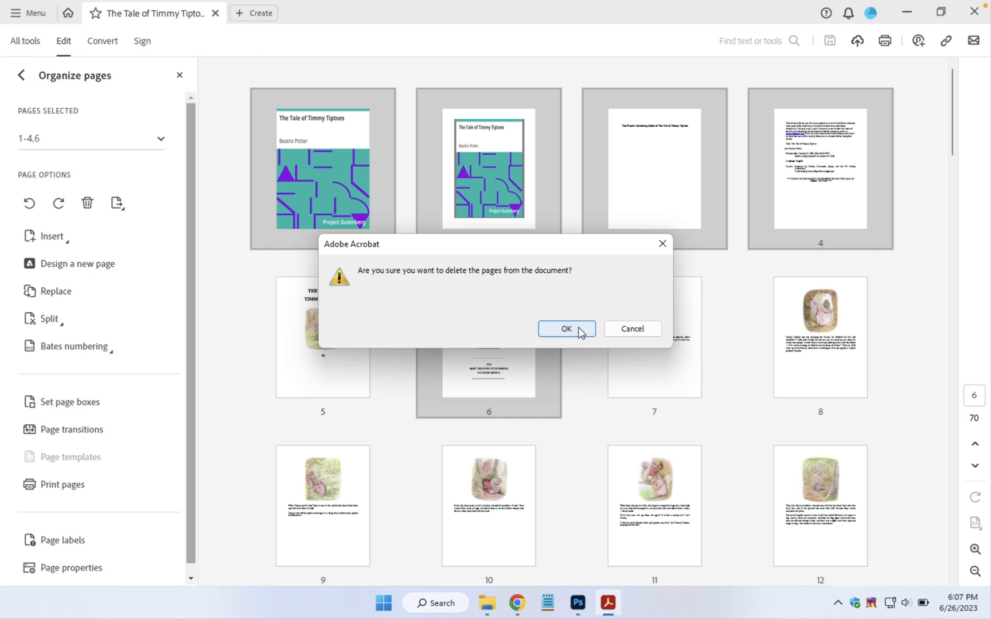
pyautogui.click(565, 329)
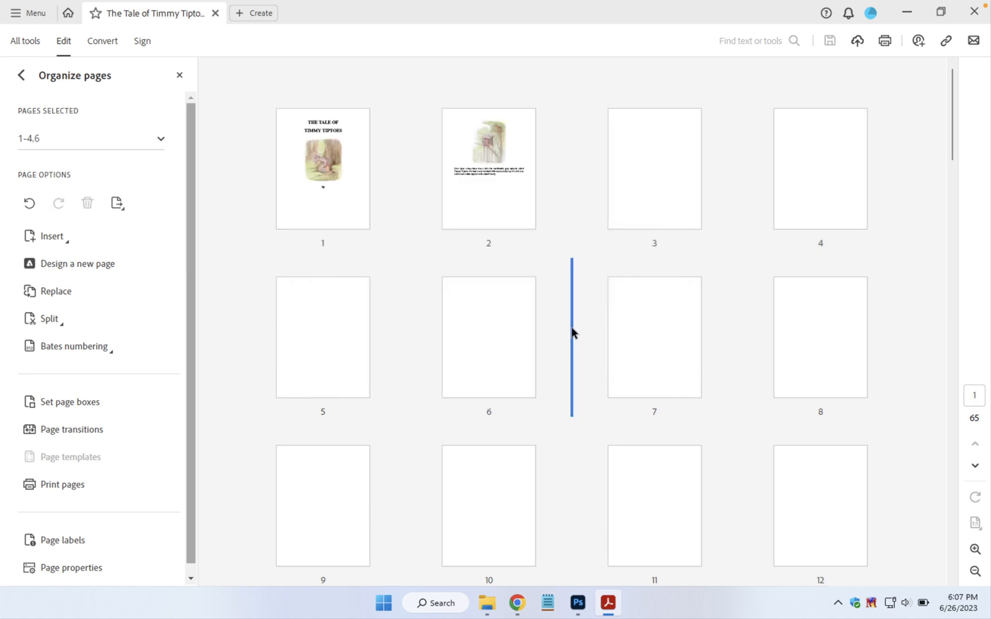